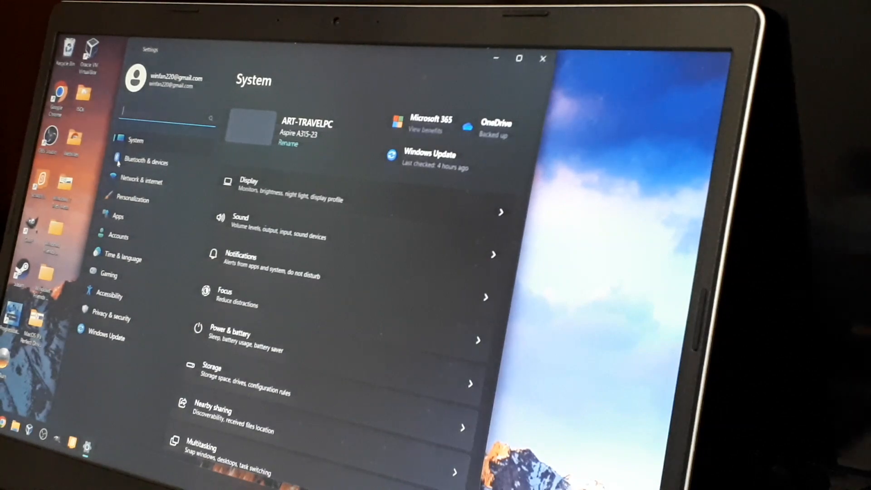
- Restart into advanced startup from Windows Recovery settings and confirm the restart
scroll("down", 3)
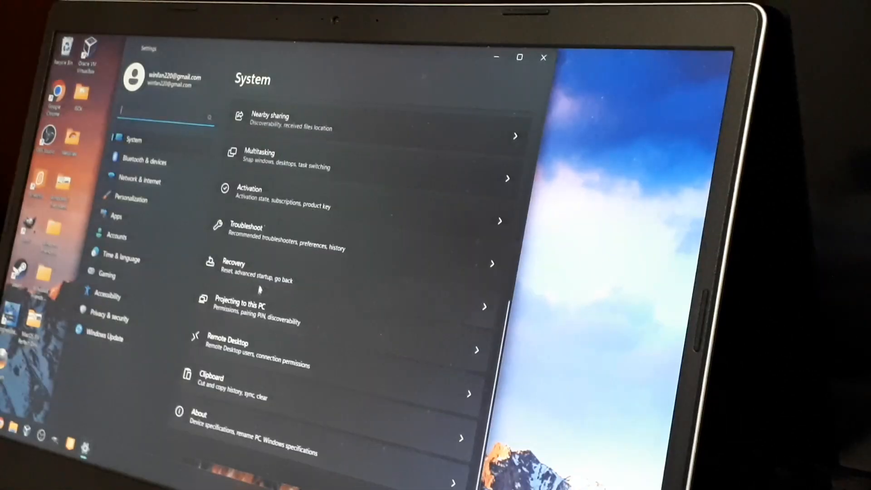
left_click(249, 273)
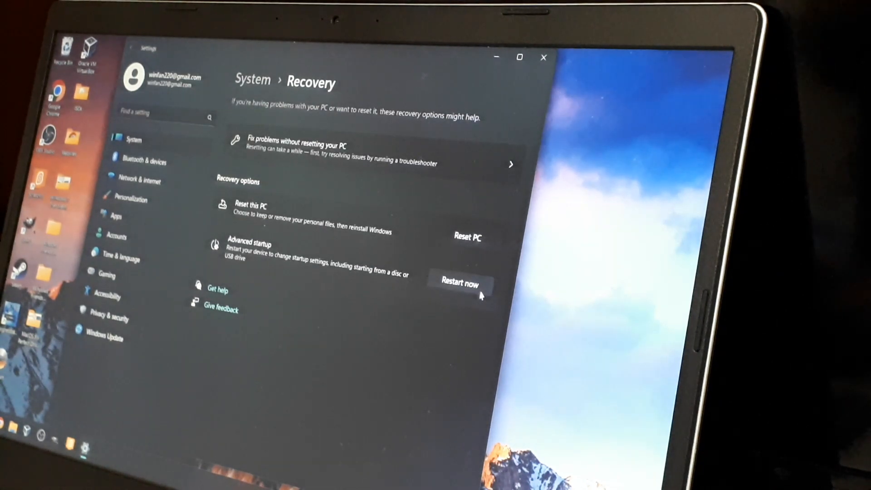
left_click(460, 282)
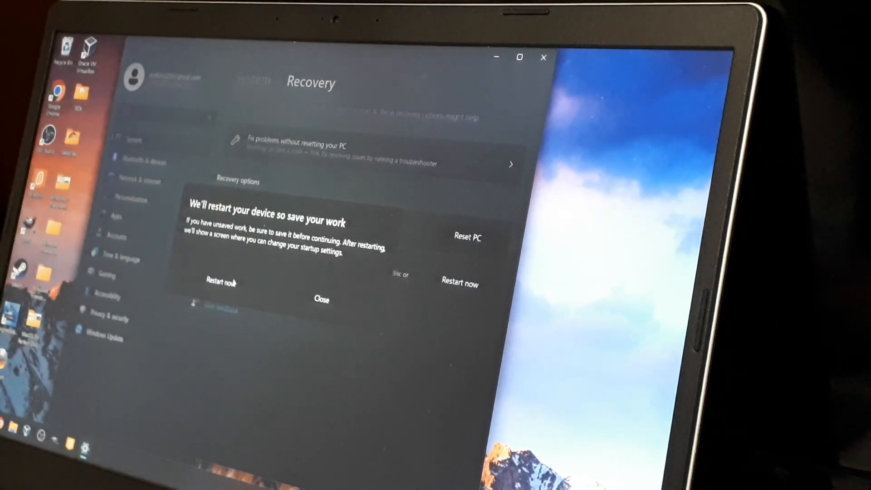
left_click(460, 282)
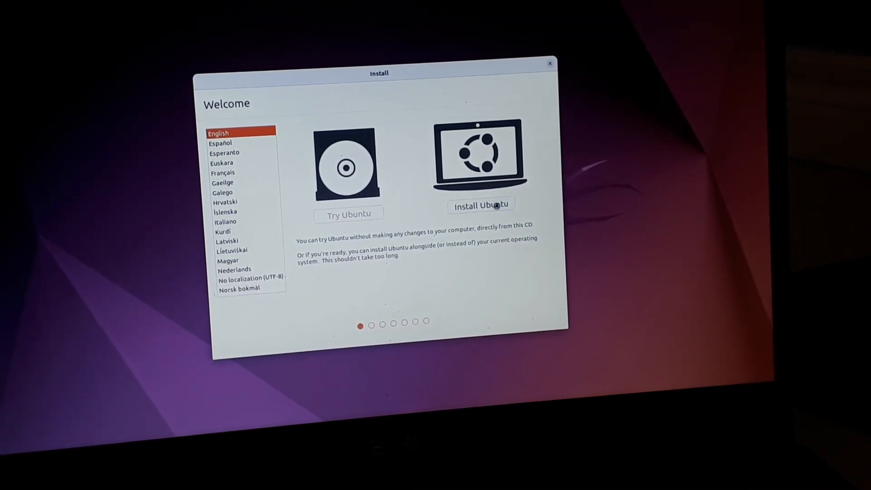
- Start installing Ubuntu, test typing, and keep the English (US) keyboard layout
left_click(482, 204)
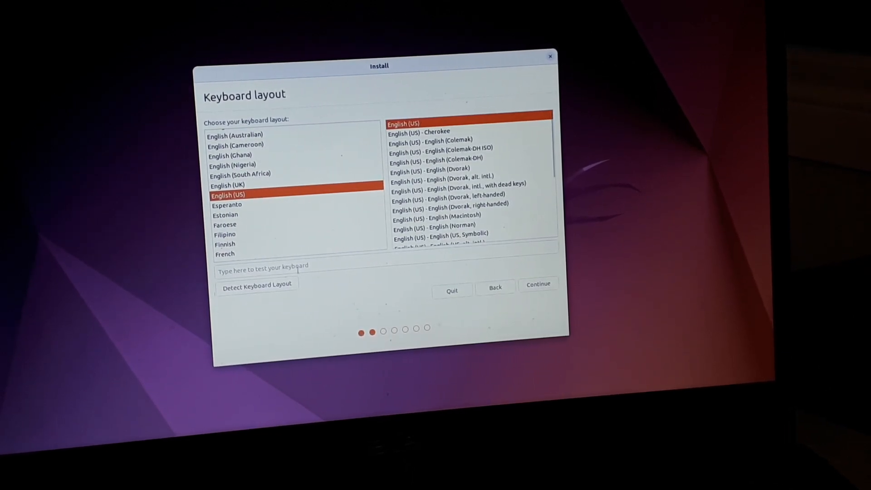
type("csascacsacs")
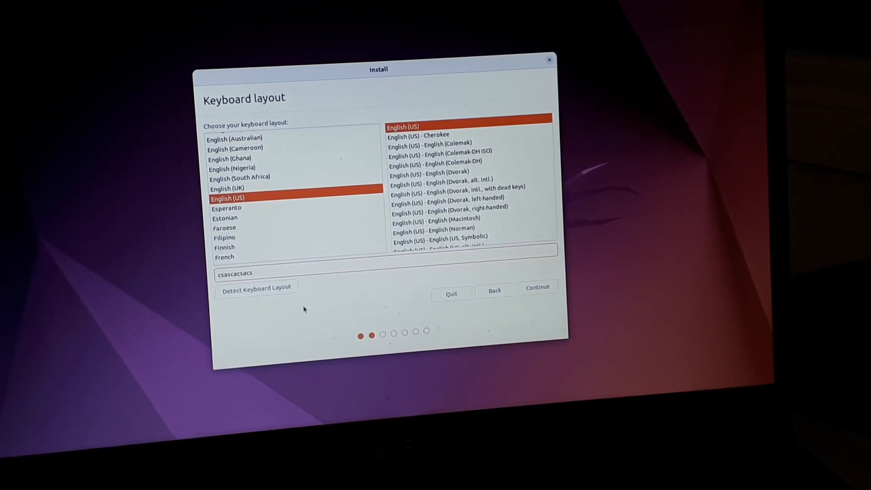
type("qqqwwwwereerrrtttyyyy")
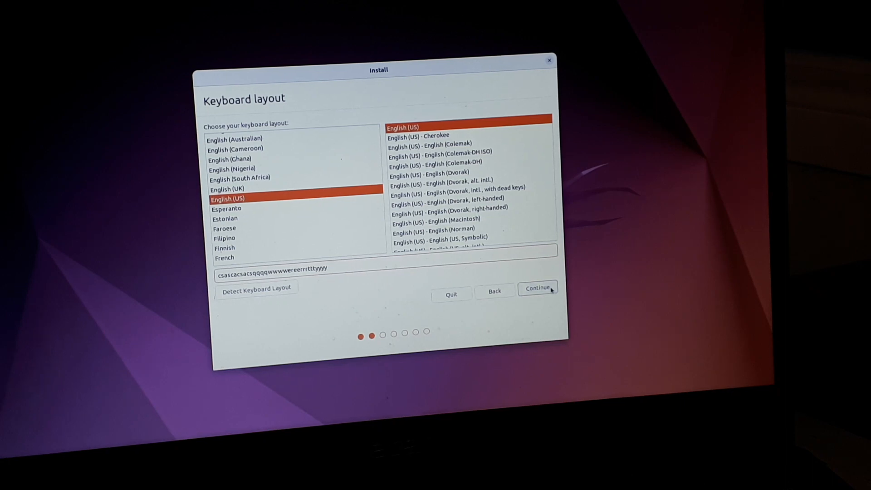
left_click(539, 288)
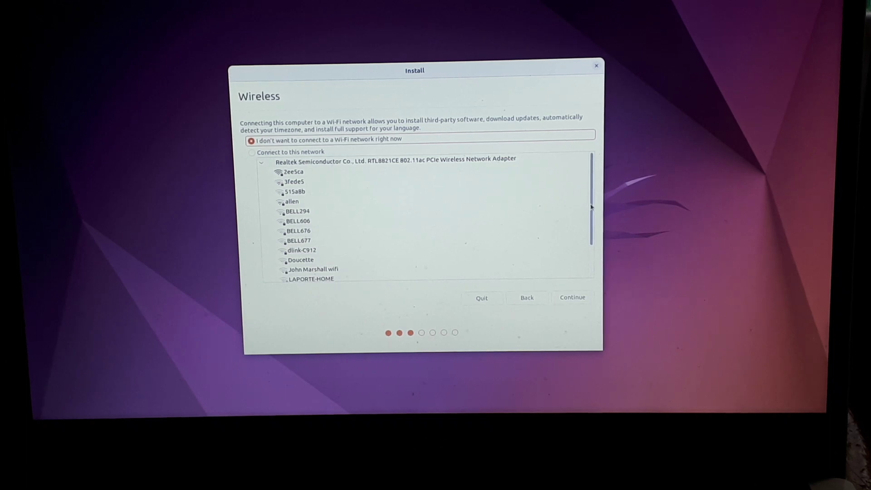
- Skip Wi-Fi and keep Normal installation with updates downloading
left_click(572, 297)
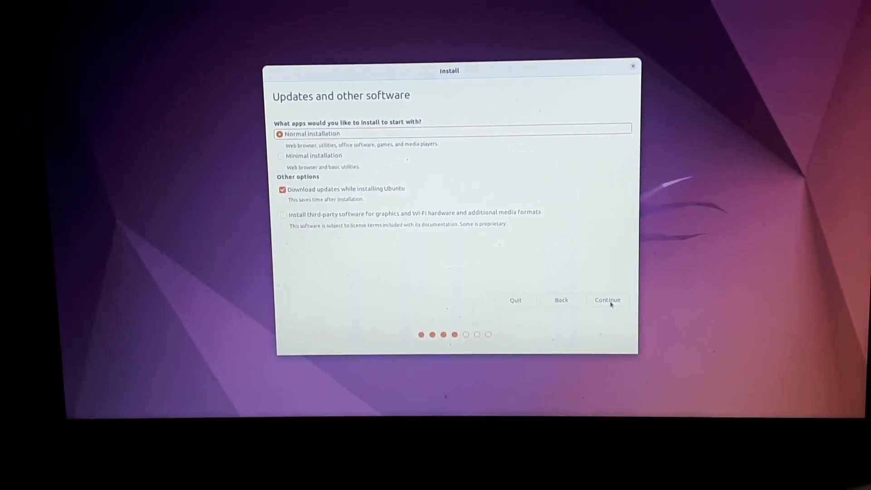
left_click(610, 300)
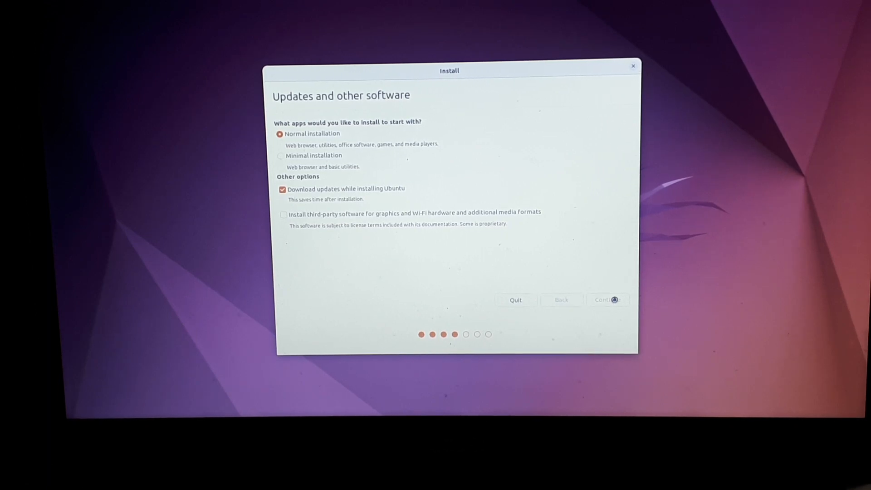
left_click(614, 299)
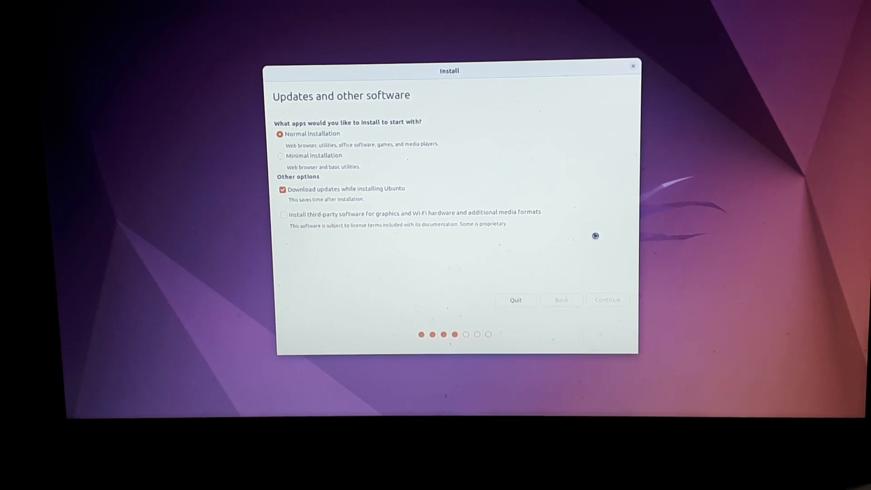
left_click(607, 300)
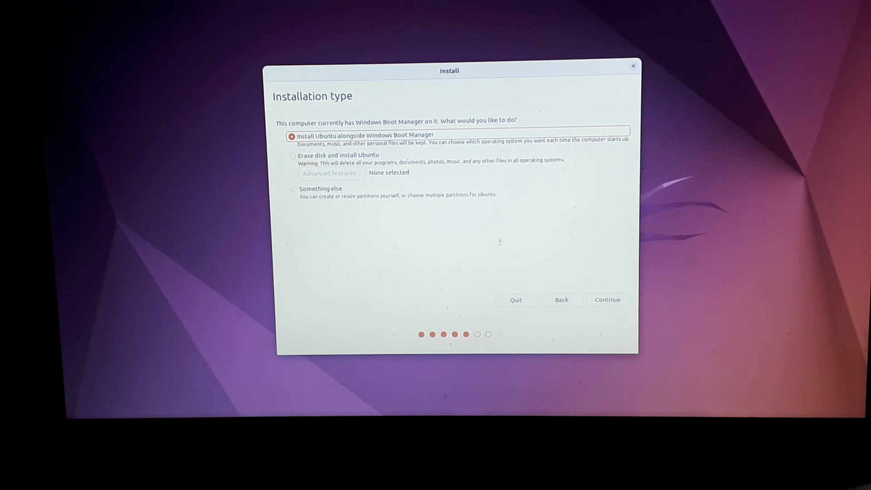
- Install alongside Windows Boot Manager, sizing Ubuntu's partition to 90.0 GB
left_click(608, 300)
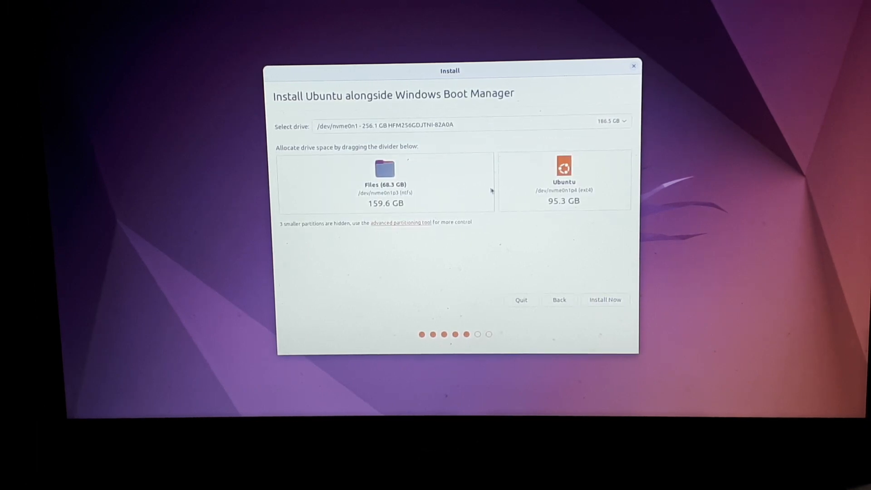
left_click_drag(493, 184, 504, 183)
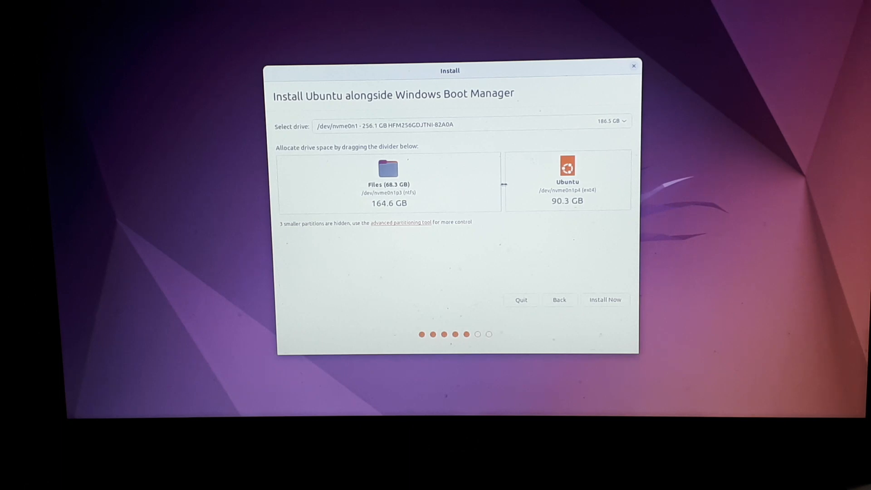
left_click_drag(505, 183, 506, 184)
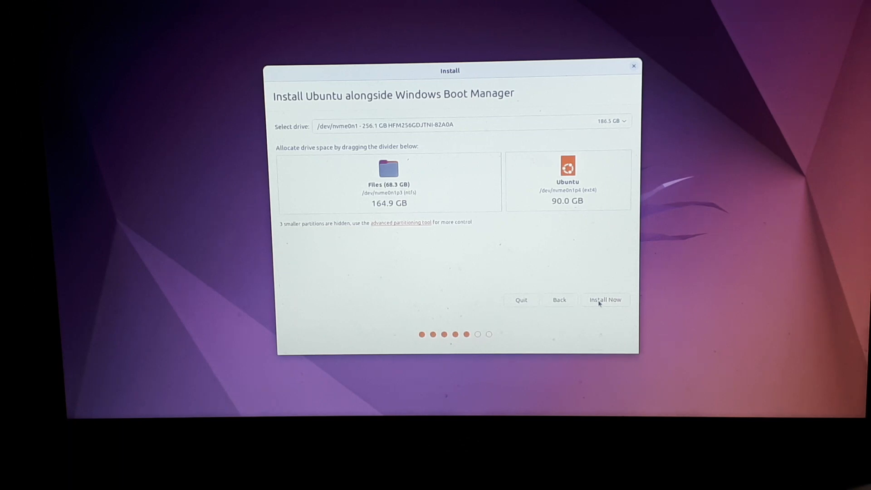
left_click(605, 300)
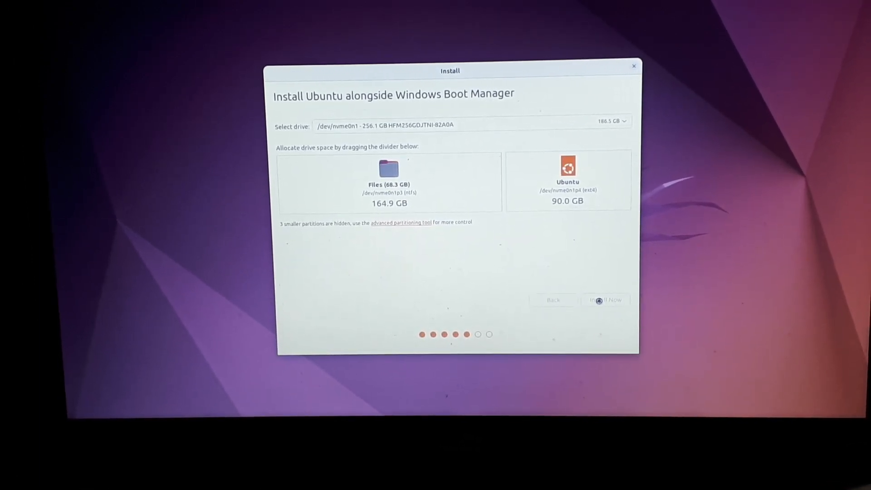
left_click(605, 300)
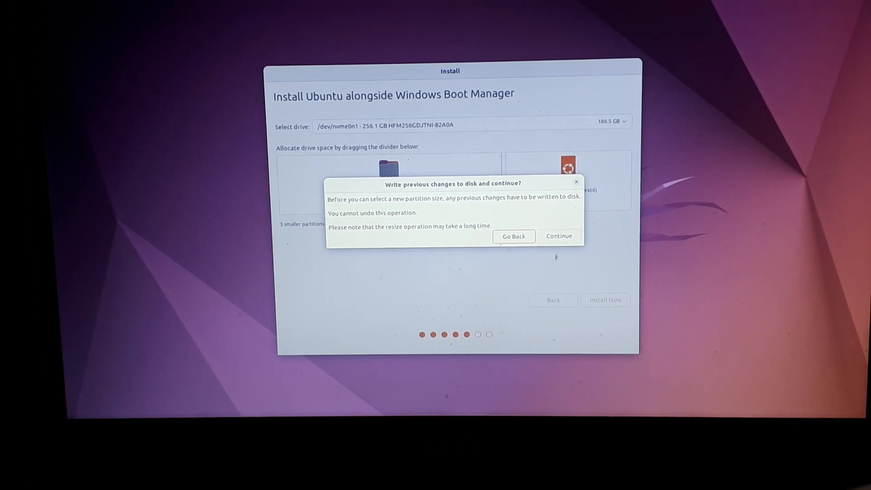
- Write earlier changes, Install Now, and approve writing the new partitions to disk
left_click(559, 236)
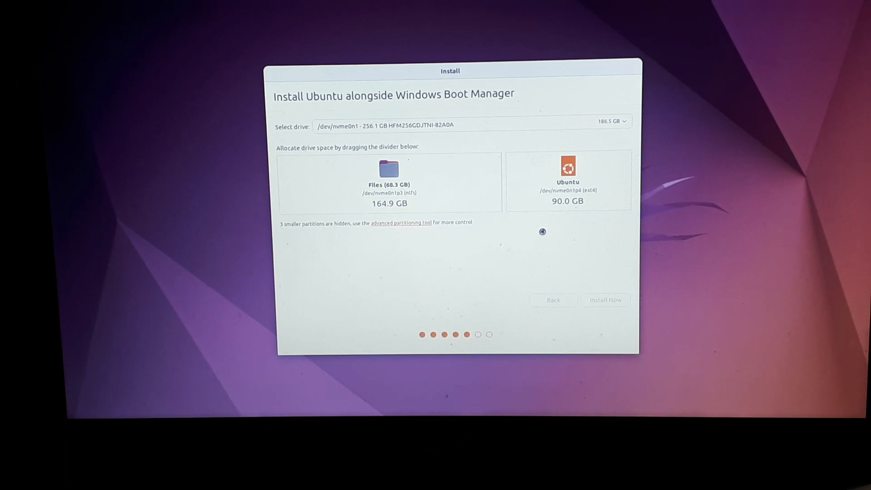
left_click(606, 300)
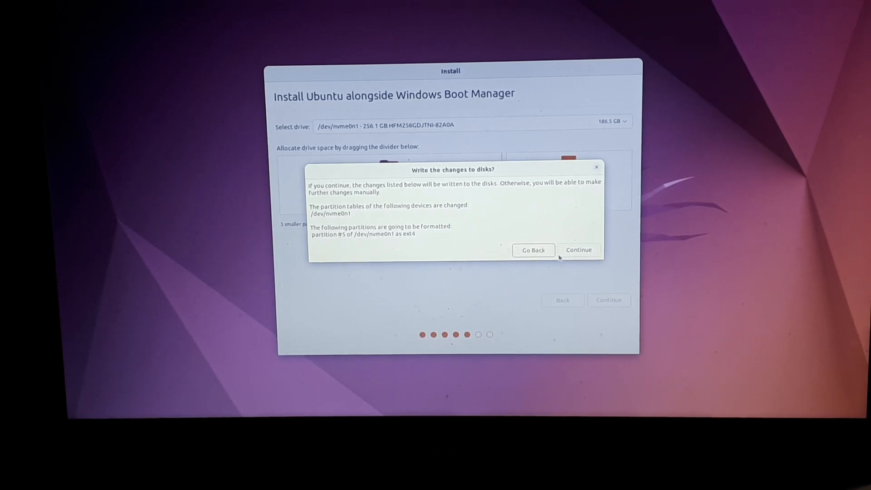
mouse_move(561, 241)
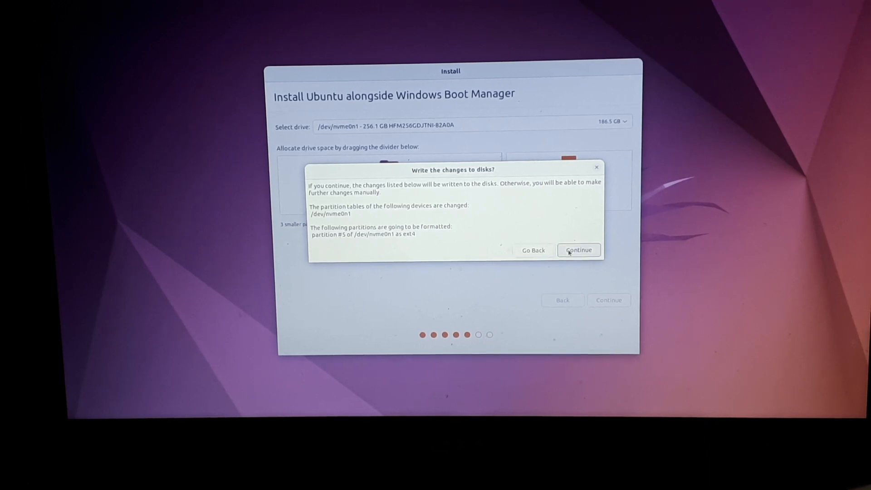
left_click(579, 250)
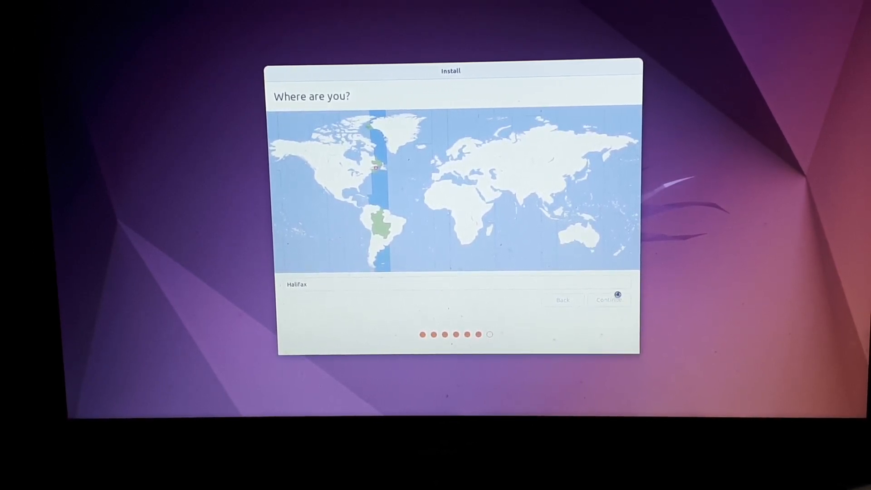
- Keep Halifax as the location and enter the name and computer name ART-TRAVEL-PC
left_click(610, 300)
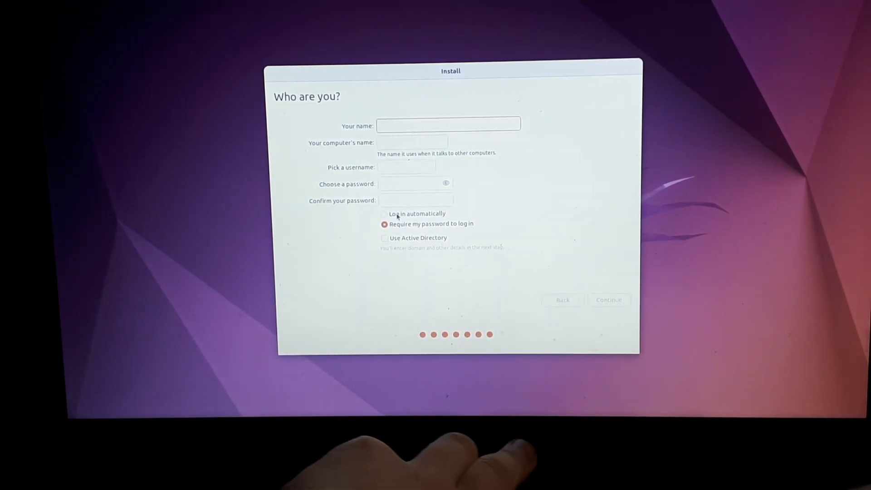
type("TOWF")
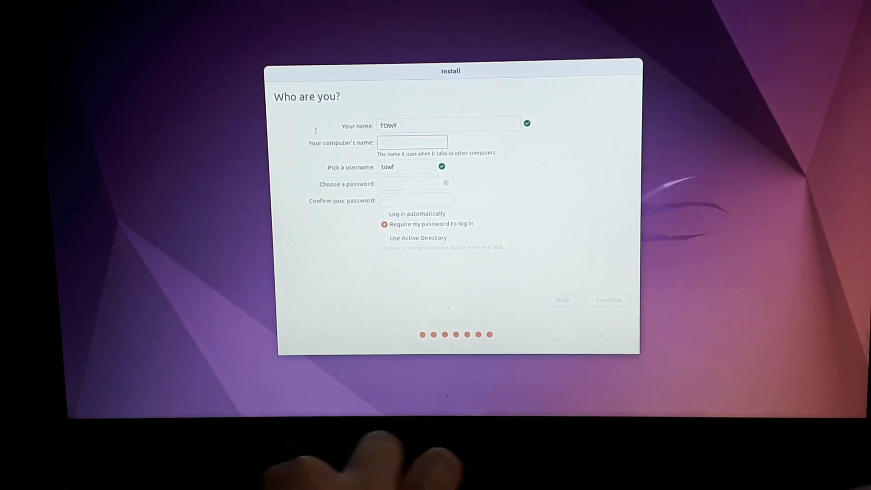
type("ART-TRAVEL-P")
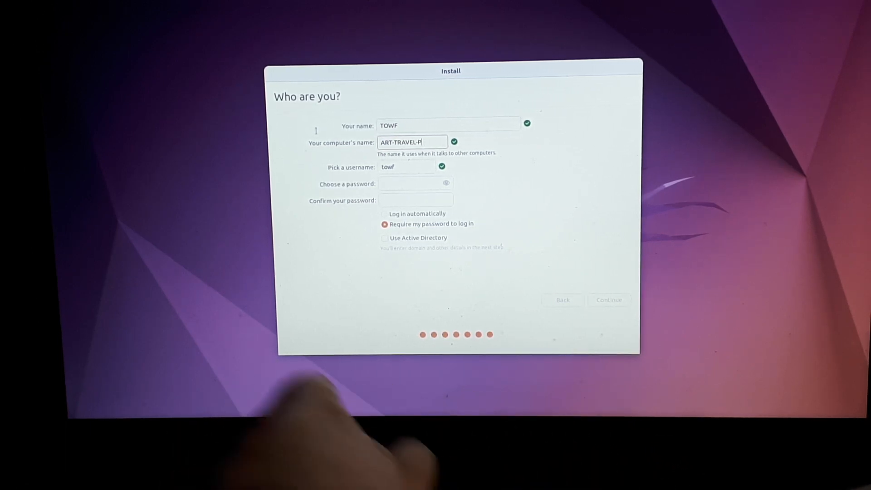
type("C")
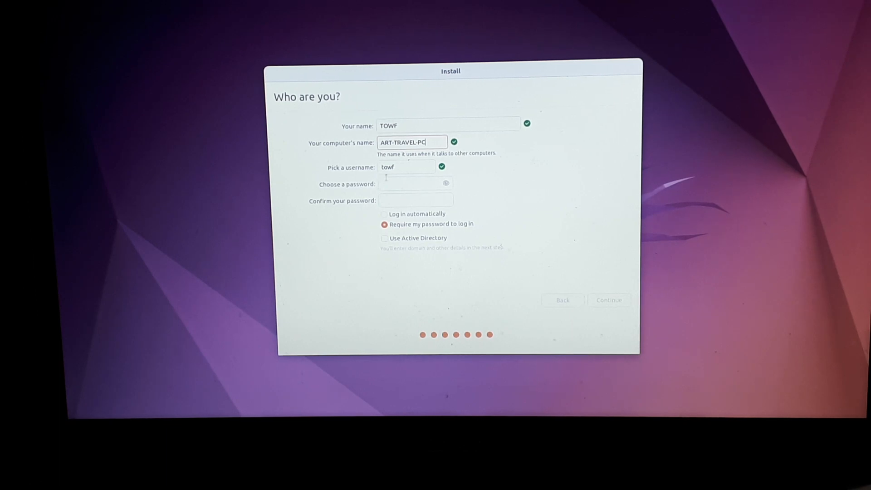
- Focus the password field to begin entering the account password
left_click(410, 184)
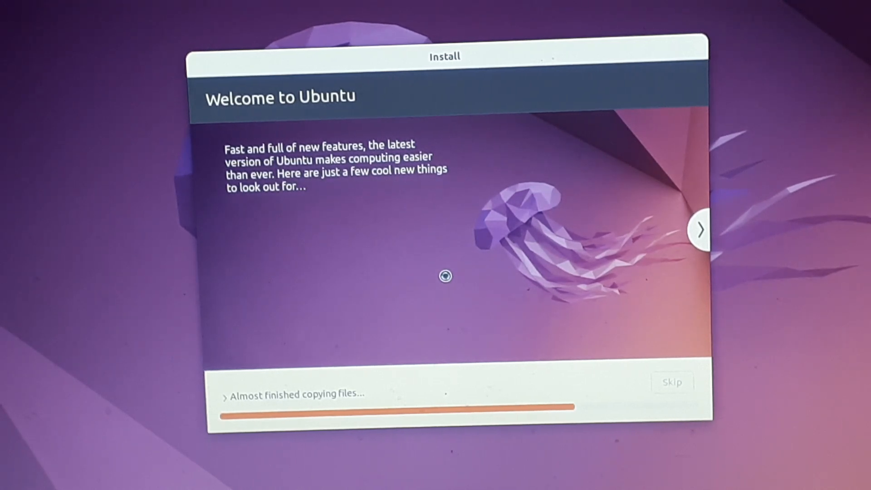
- Wait for file copying to finish until the Installation Complete notice appears
left_click(701, 230)
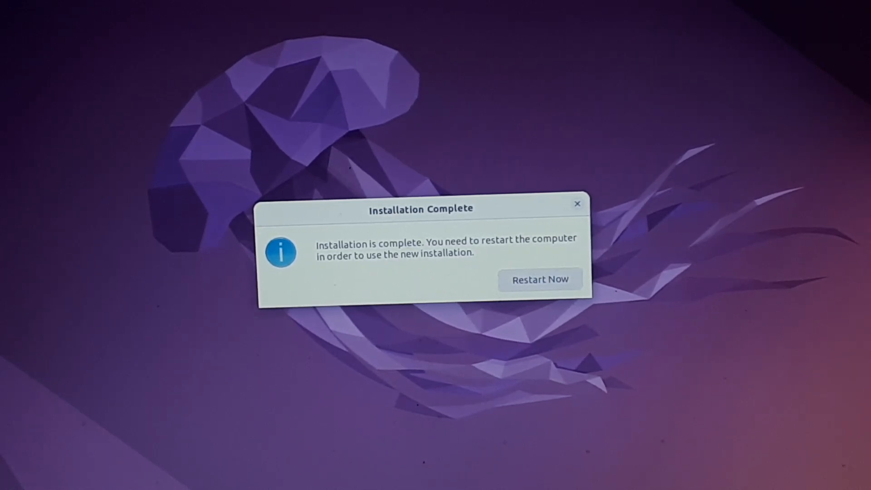
left_click(541, 279)
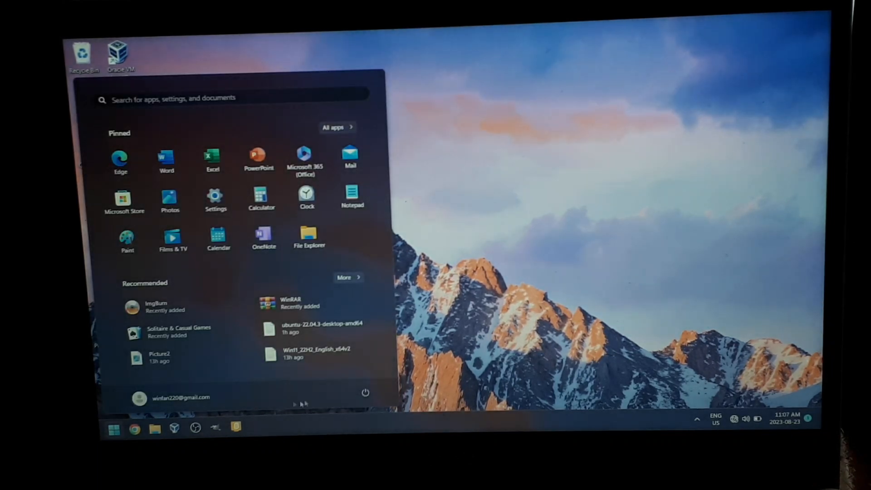
- Restart Windows from the Start menu power options to boot into Ubuntu
left_click(366, 392)
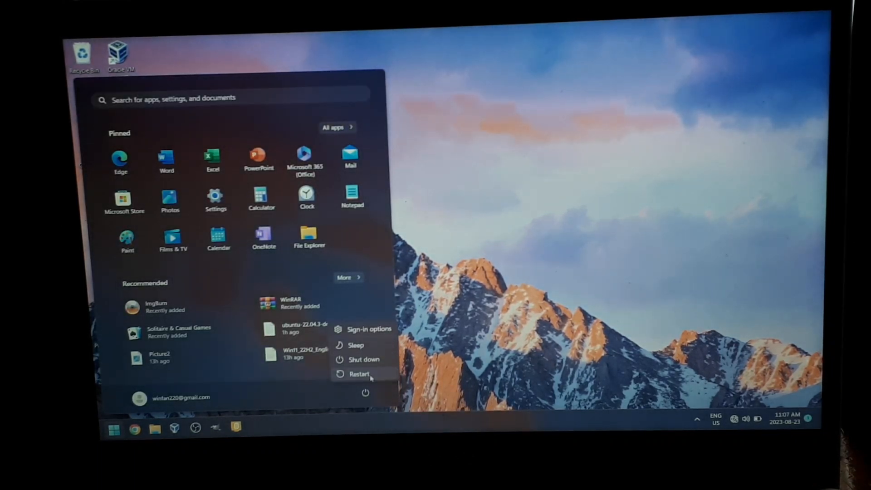
left_click(359, 374)
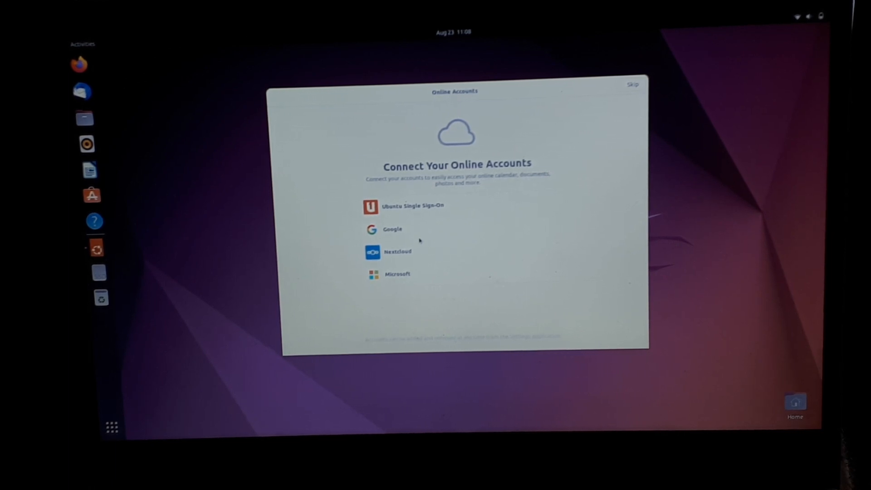
- Choose Google in Online Accounts and focus the sign-in email or phone field
left_click(392, 230)
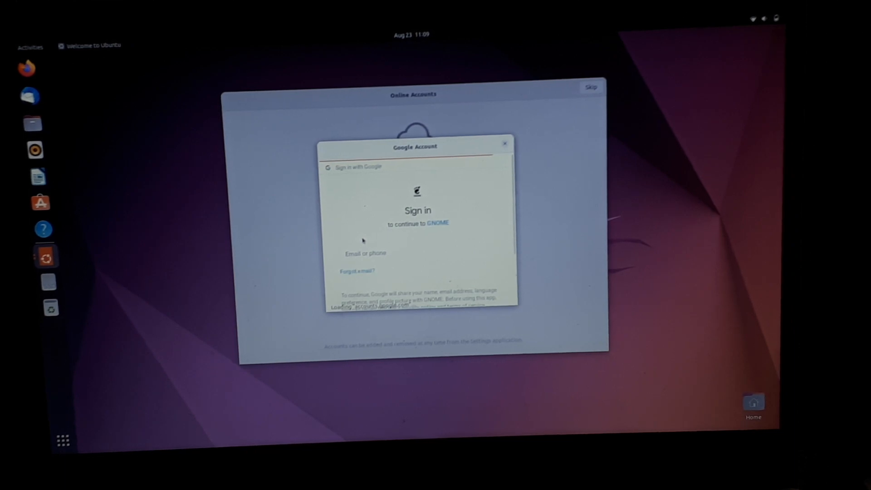
left_click(418, 253)
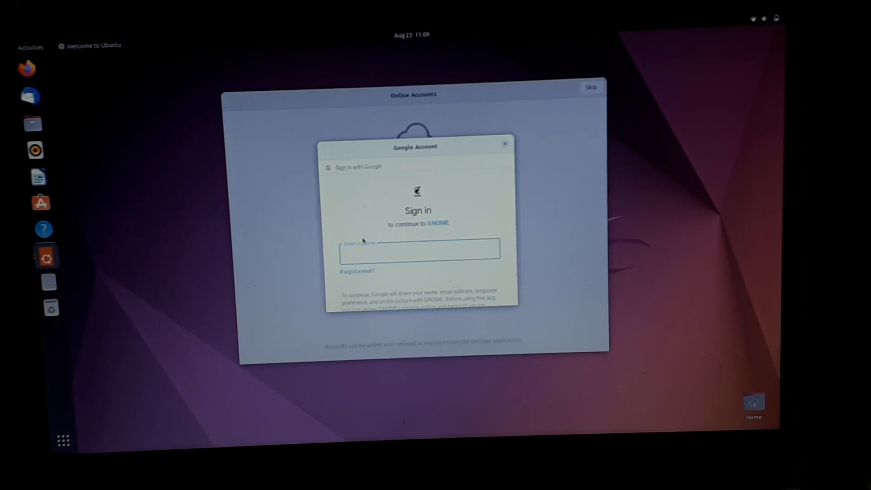
left_click(420, 255)
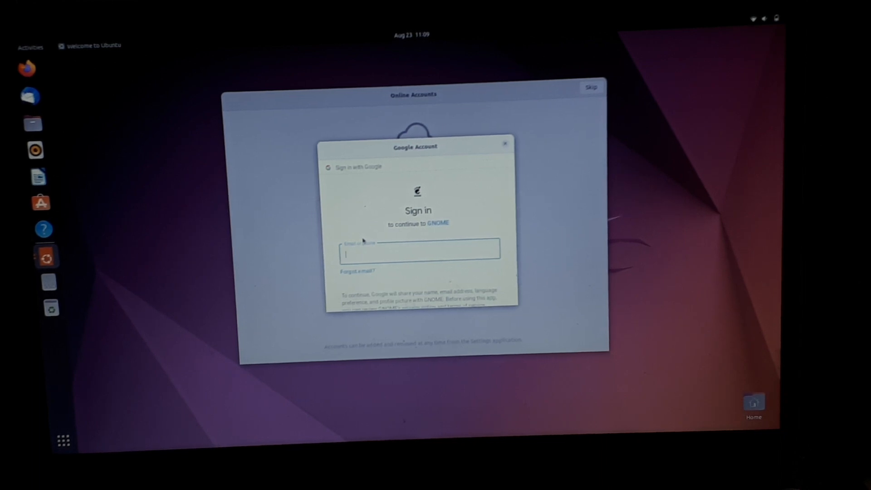